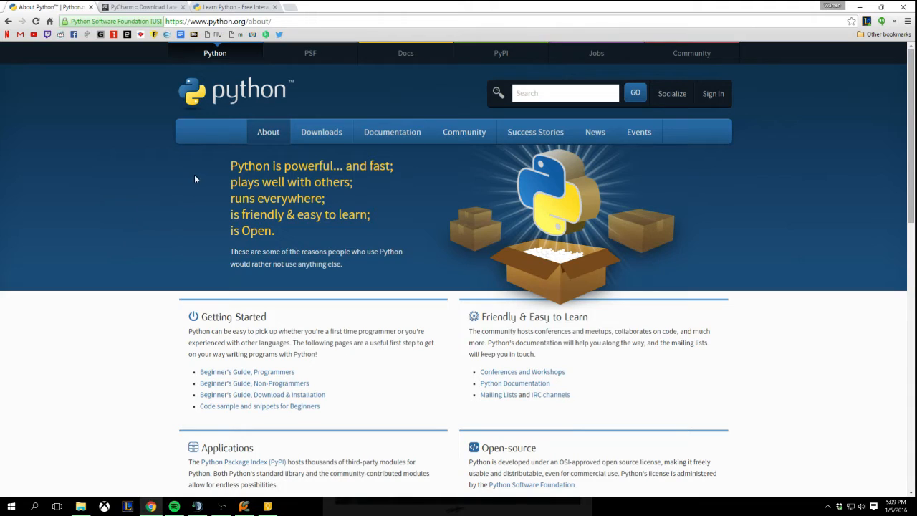
{"action": "mouse_move", "coordinate": [160, 279]}
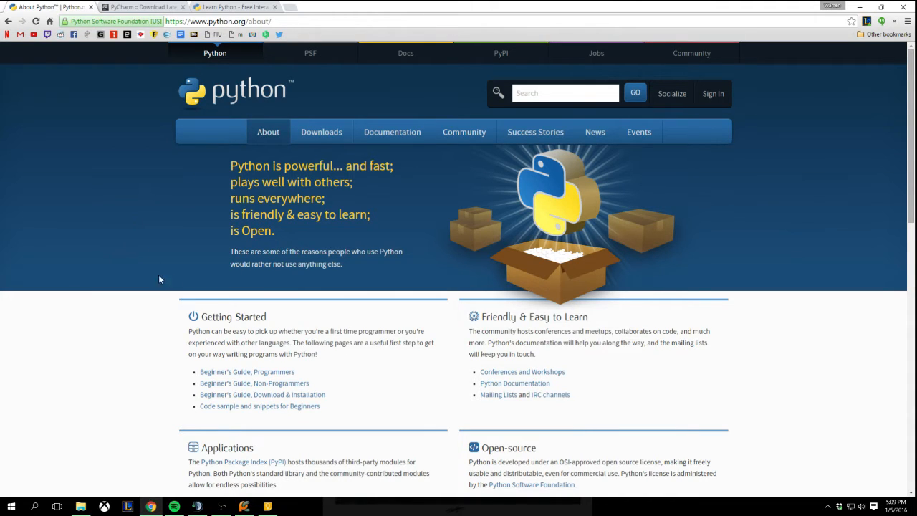
{"action": "mouse_move", "coordinate": [154, 268]}
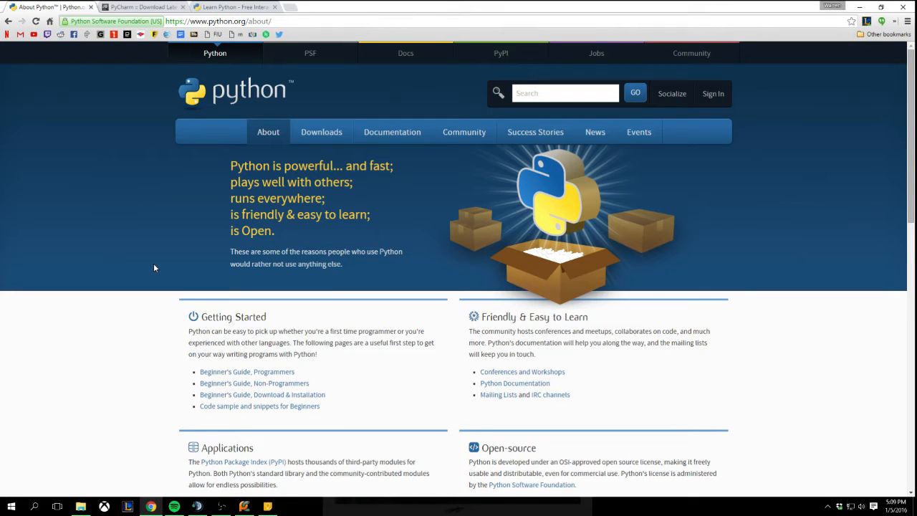
{"action": "mouse_move", "coordinate": [127, 87]}
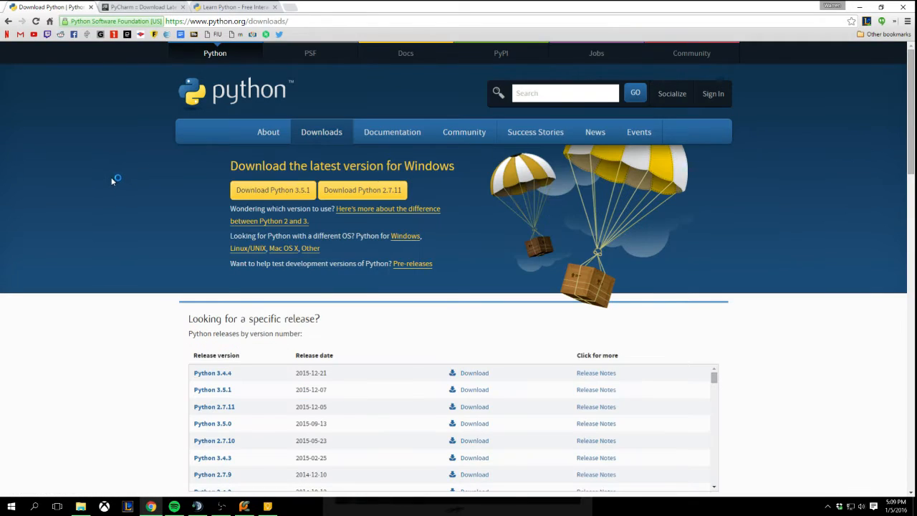
Open the python.org Downloads page listing the latest Windows releases.
{"action": "left_click", "coordinate": [143, 7]}
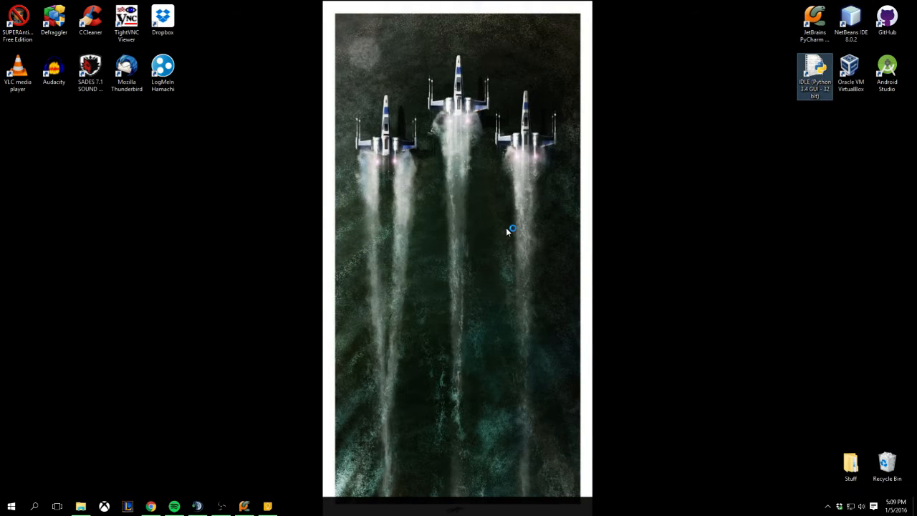
Launch IDLE, run print("hello world") in the shell, then switch to PyCharm.
{"action": "double_click", "coordinate": [812, 70]}
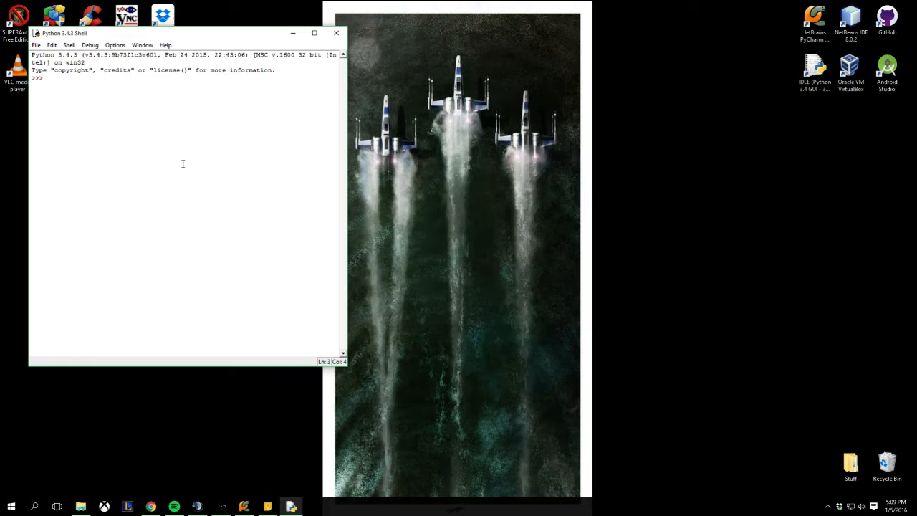
{"action": "type", "text": "print"}
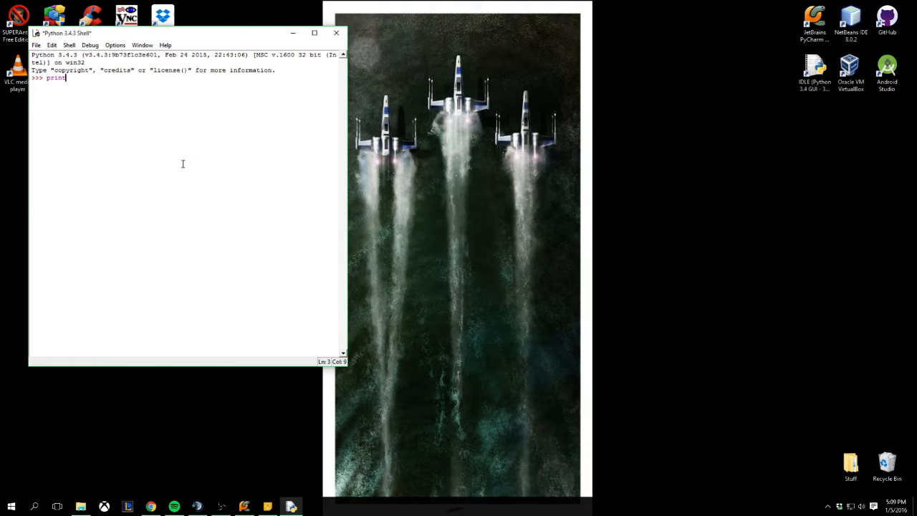
{"action": "type", "text": "(\"he"}
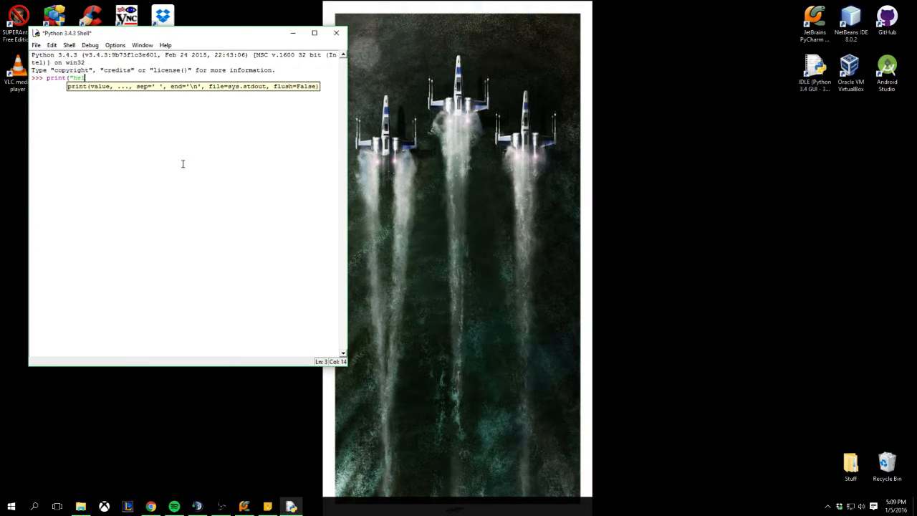
{"action": "type", "text": "llo world"}
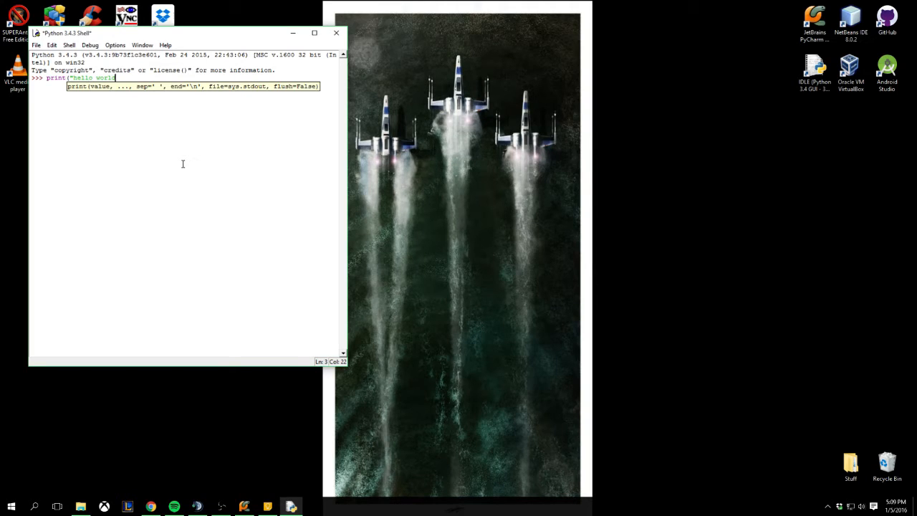
{"action": "type", "text": "\""}
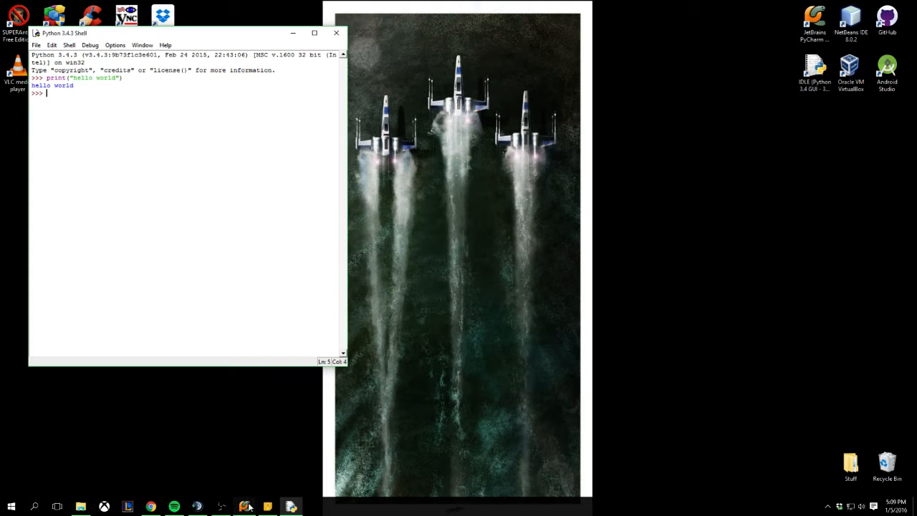
{"action": "left_click", "coordinate": [246, 505]}
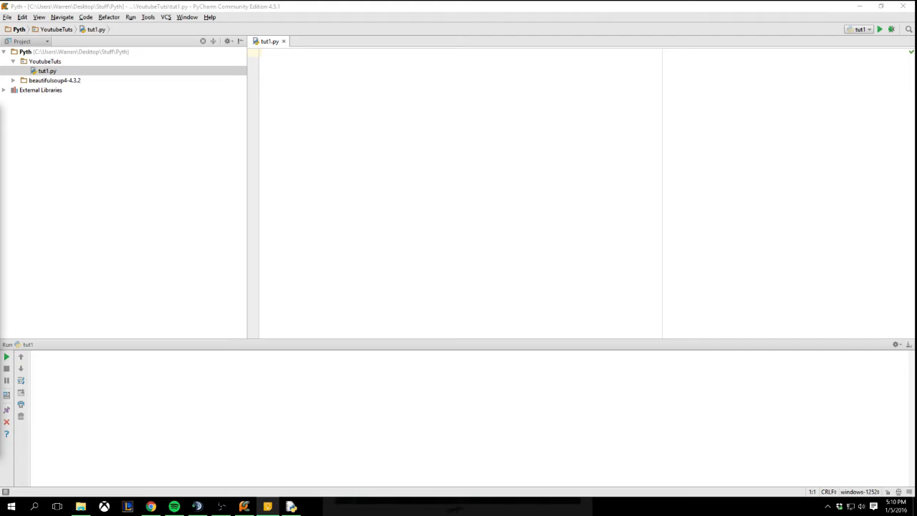
{"action": "mouse_move", "coordinate": [221, 163]}
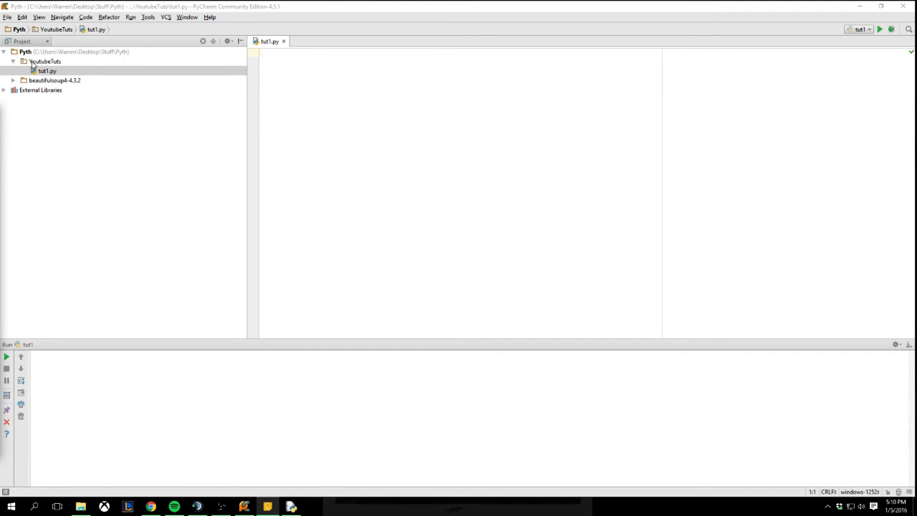
{"action": "left_click", "coordinate": [39, 62]}
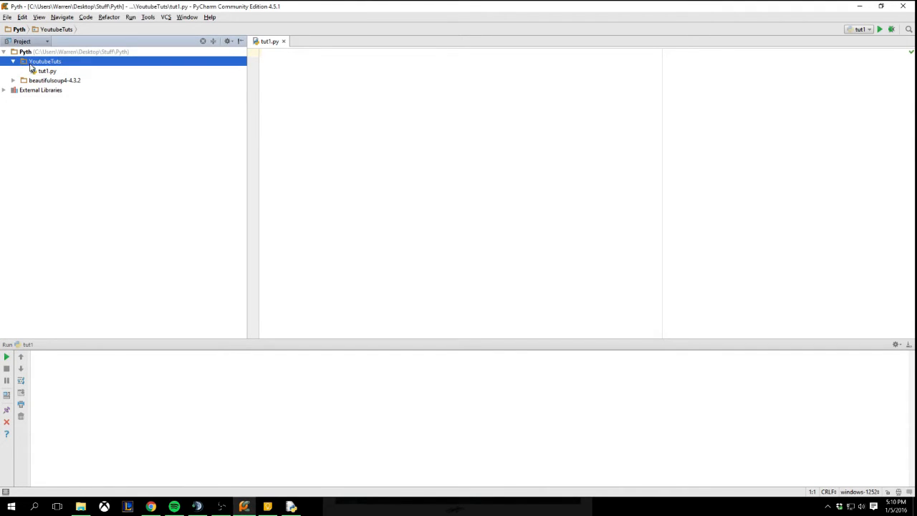
{"action": "right_click", "coordinate": [41, 52]}
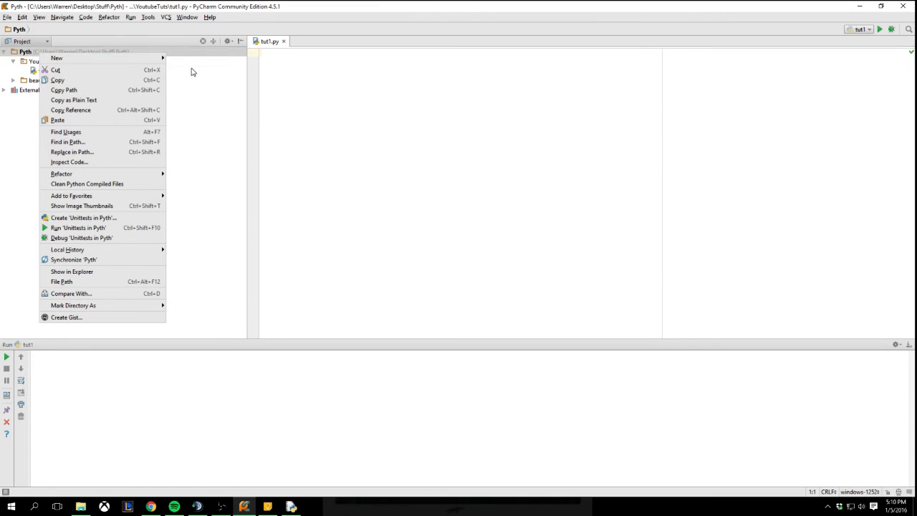
{"action": "mouse_move", "coordinate": [72, 59]}
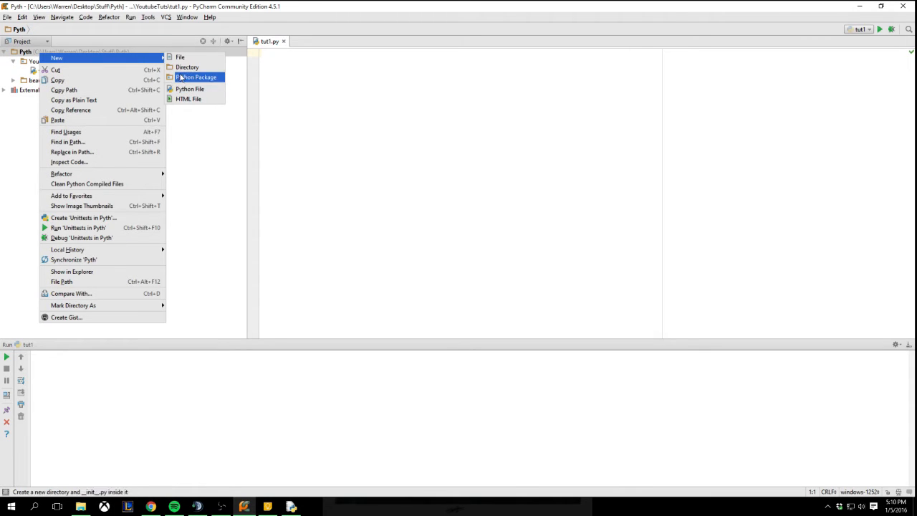
{"action": "mouse_move", "coordinate": [188, 66]}
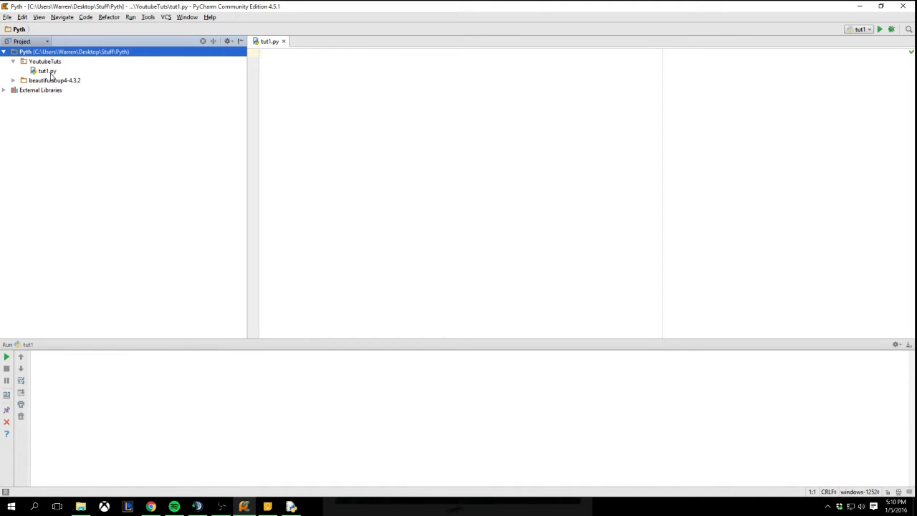
{"action": "right_click", "coordinate": [33, 60]}
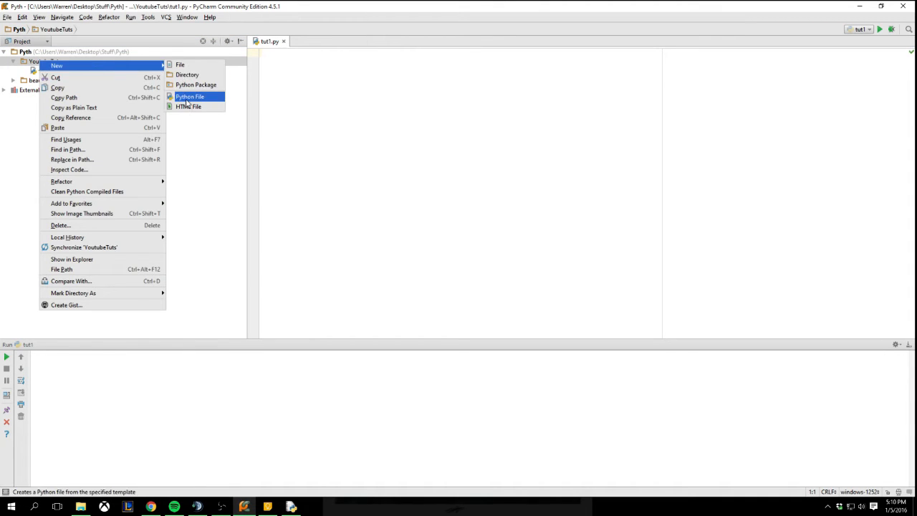
{"action": "left_click", "coordinate": [189, 96]}
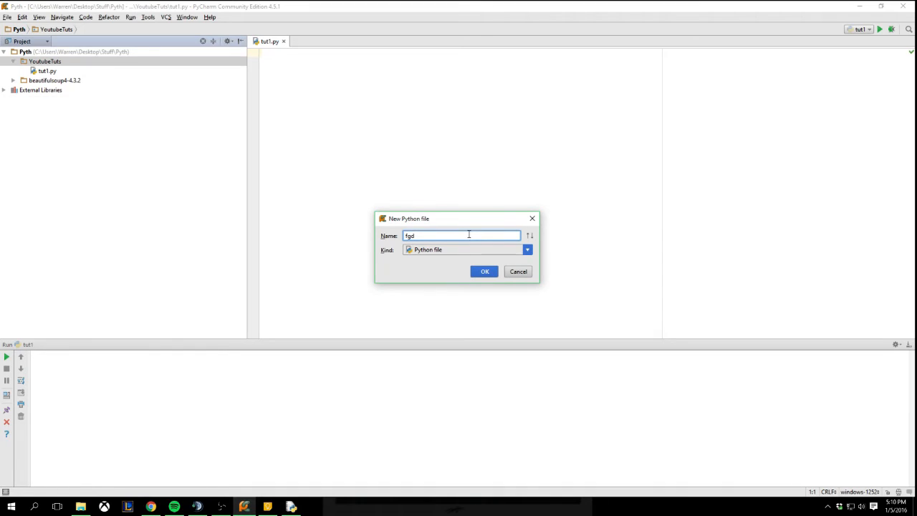
{"action": "type", "text": ".py"}
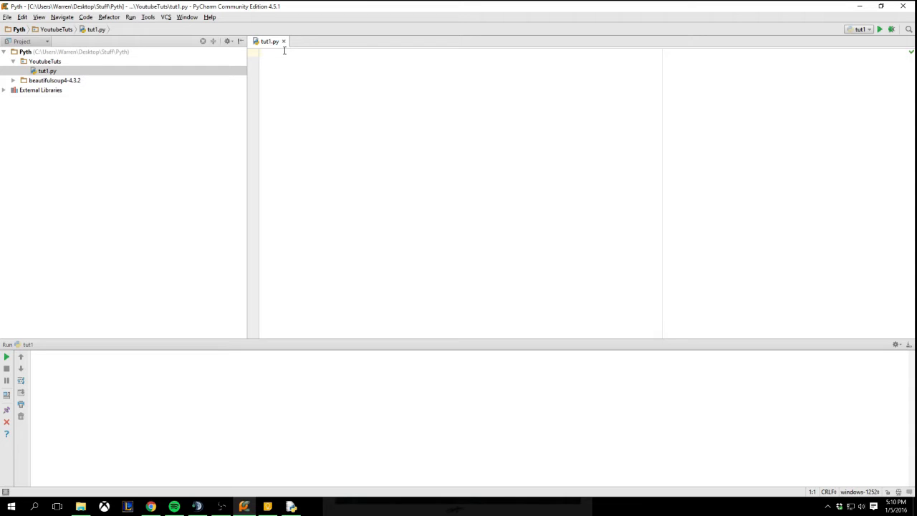
Assign a name string to name, print it, and run tut1.py.
{"action": "type", "text": "name"}
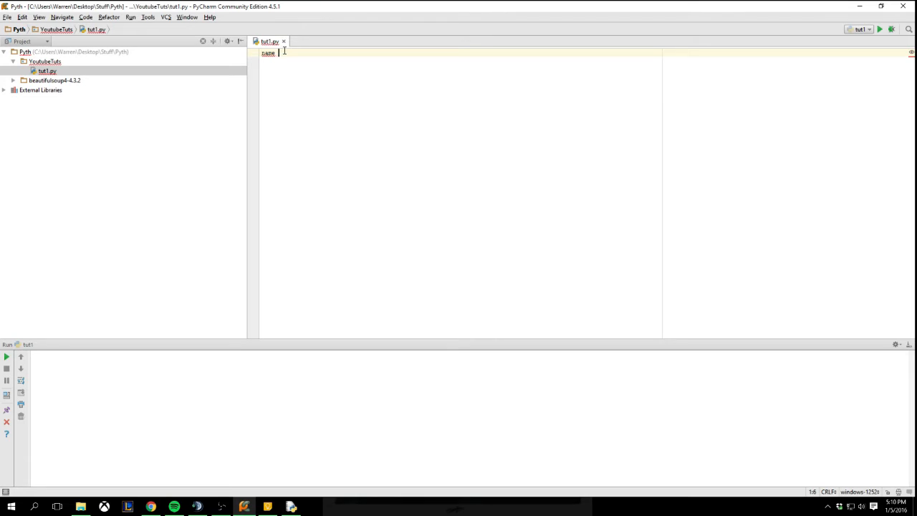
{"action": "type", "text": "= 'Warren Walters"}
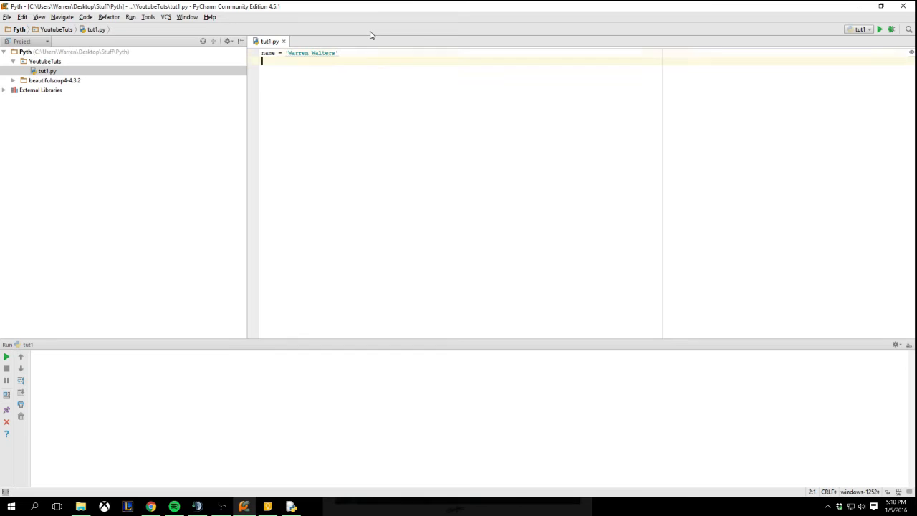
{"action": "type", "text": "print(name"}
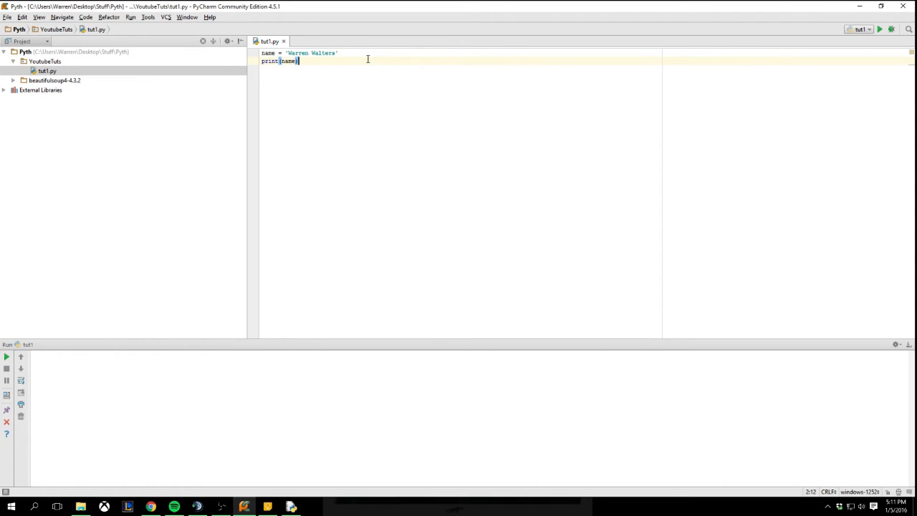
{"action": "mouse_move", "coordinate": [887, 51]}
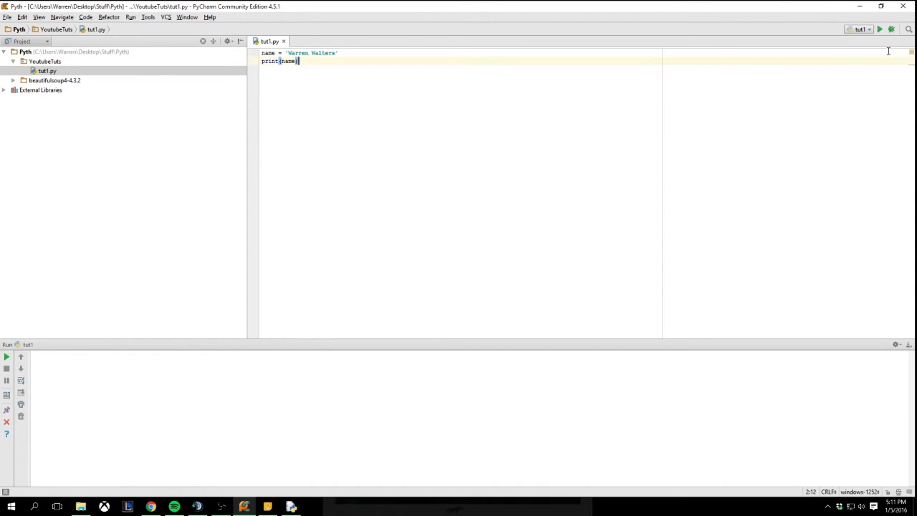
{"action": "left_click", "coordinate": [880, 30]}
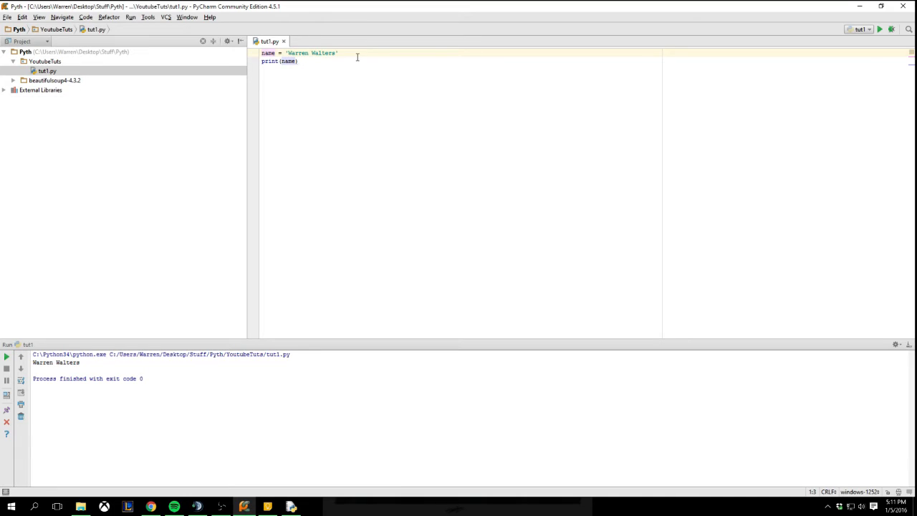
Add num = 123 on a new line with a print for it.
{"action": "left_click", "coordinate": [292, 61]}
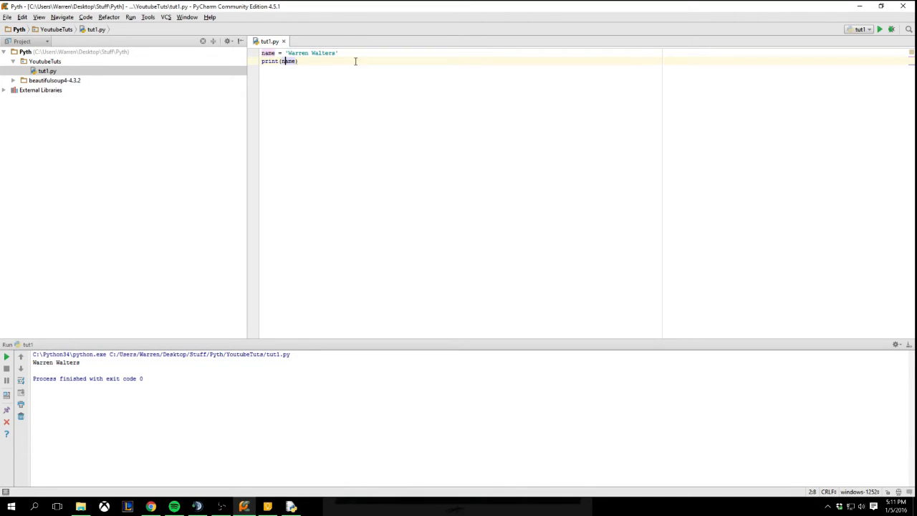
{"action": "type", "text": "num"}
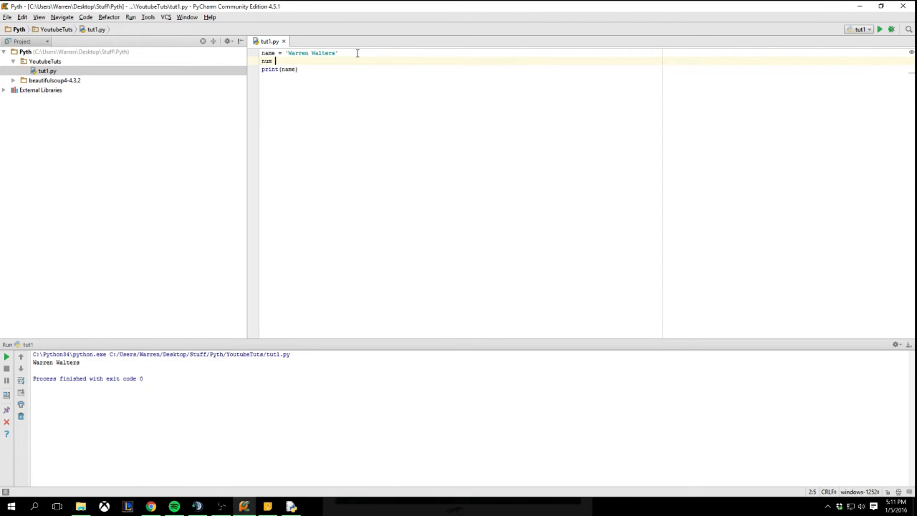
{"action": "type", "text": "= 123"}
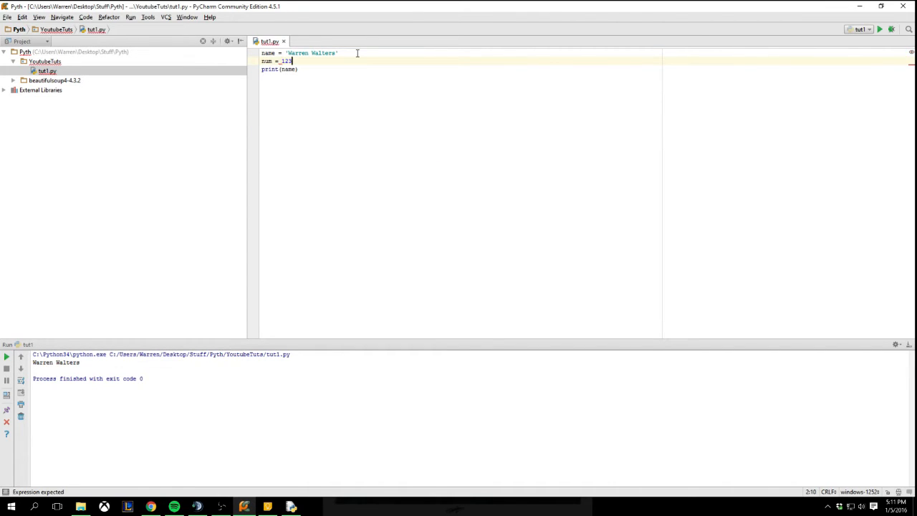
{"action": "type", "text": "print(num"}
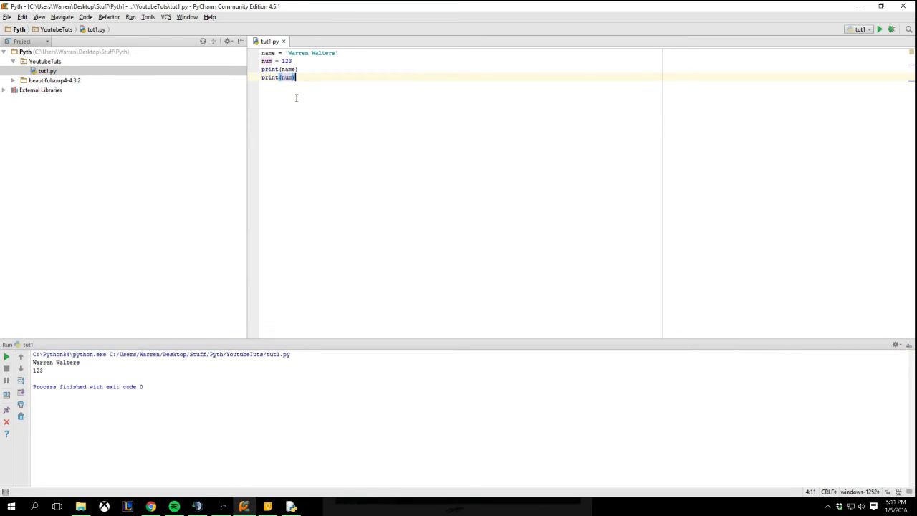
Rename variables to string and integer, and add double = 1.0 with print(double).
{"action": "left_click", "coordinate": [293, 63]}
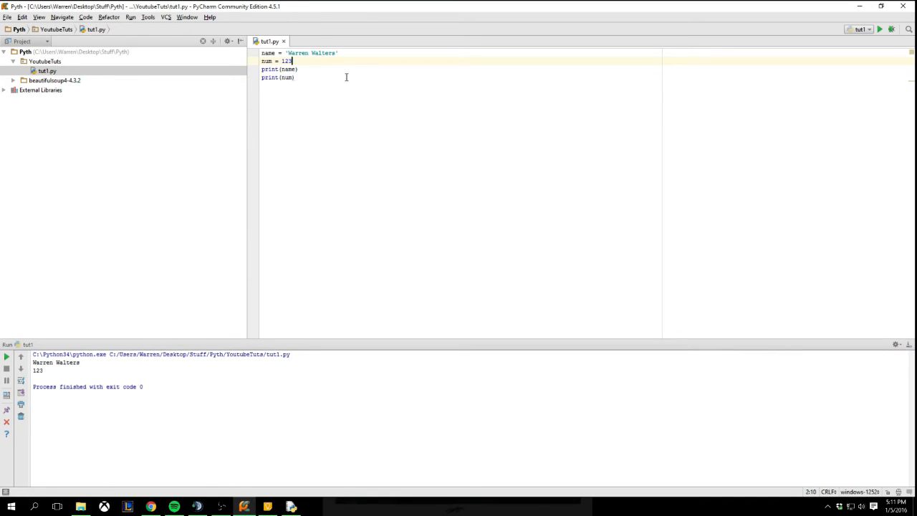
{"action": "key", "text": "Enter"}
{"action": "type", "text": "double"}
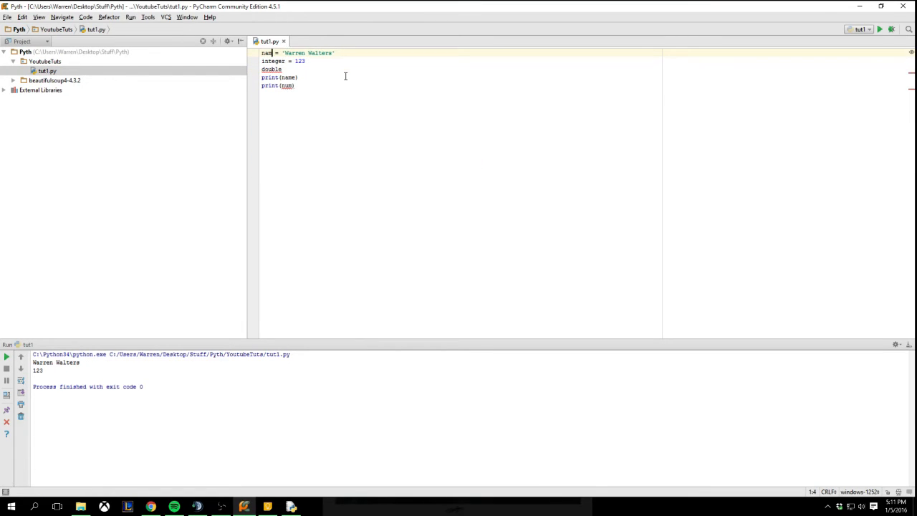
{"action": "type", "text": "string"}
{"action": "left_click", "coordinate": [461, 69]}
{"action": "type", "text": " ="}
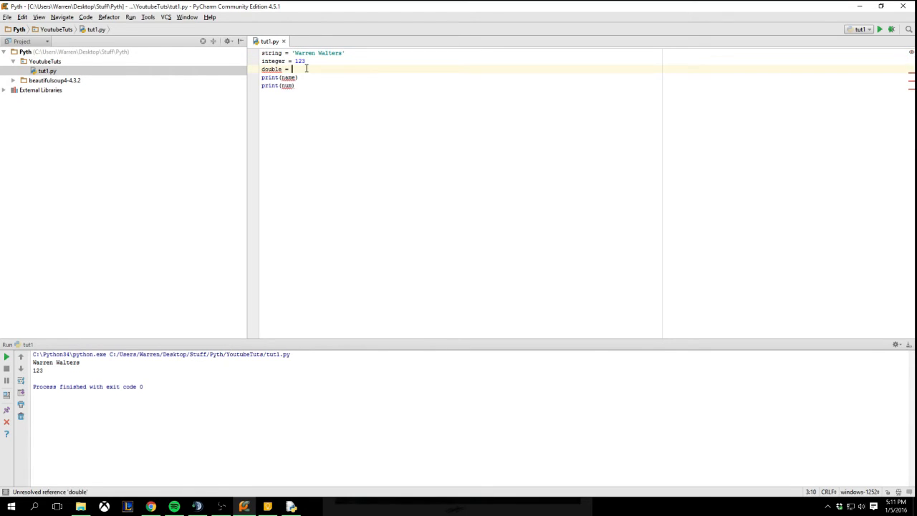
{"action": "type", "text": "1.0"}
{"action": "left_click", "coordinate": [281, 85]}
{"action": "type", "text": "integer"}
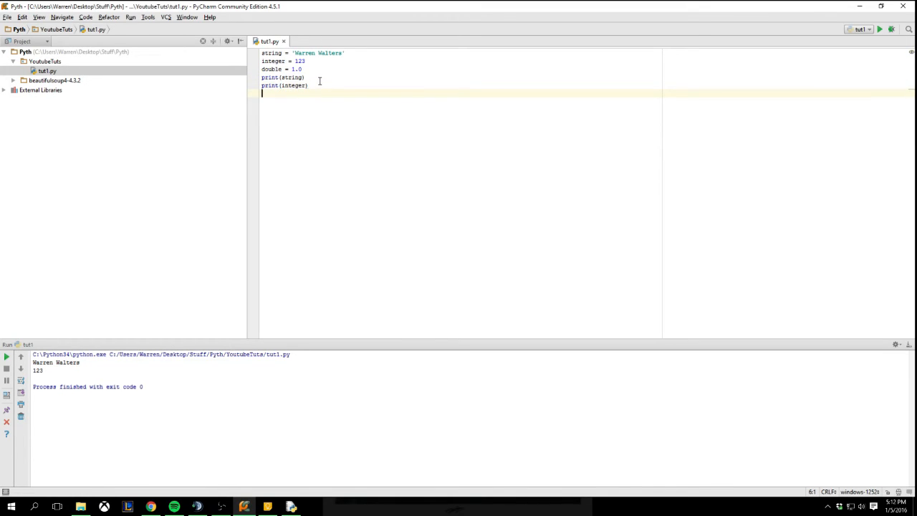
{"action": "type", "text": "print(double"}
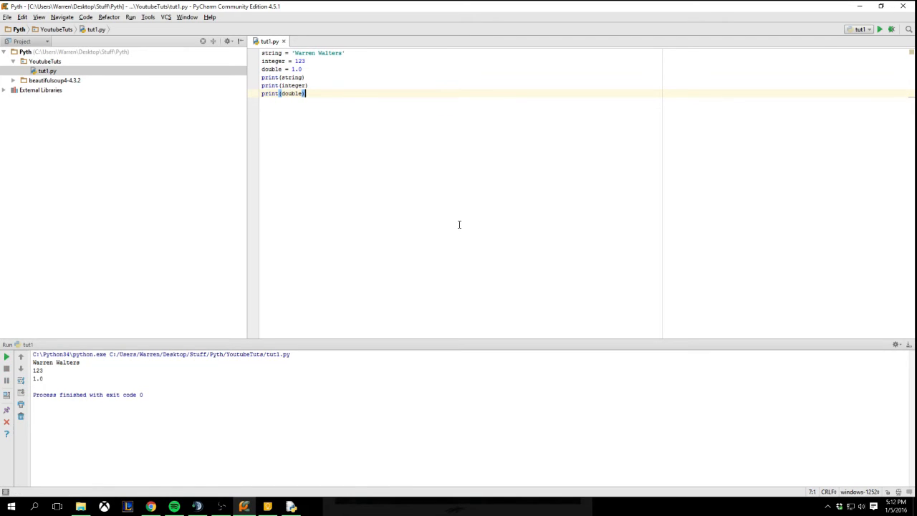
{"action": "mouse_move", "coordinate": [447, 230]}
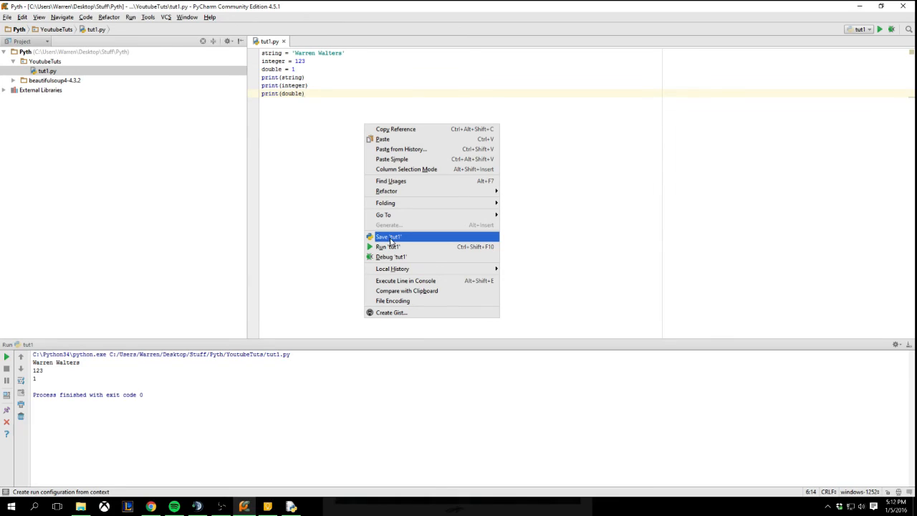
{"action": "mouse_move", "coordinate": [414, 247]}
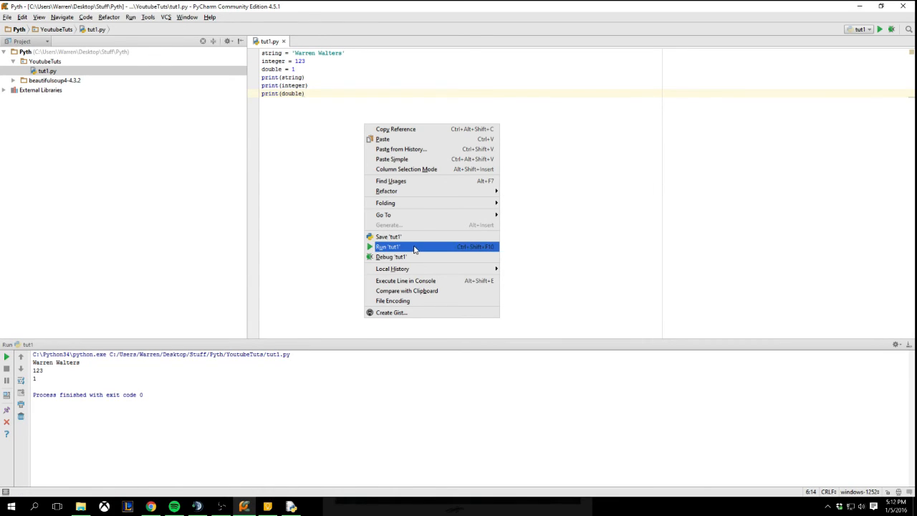
Rerun tut1 with double set to 1.
{"action": "left_click", "coordinate": [388, 247]}
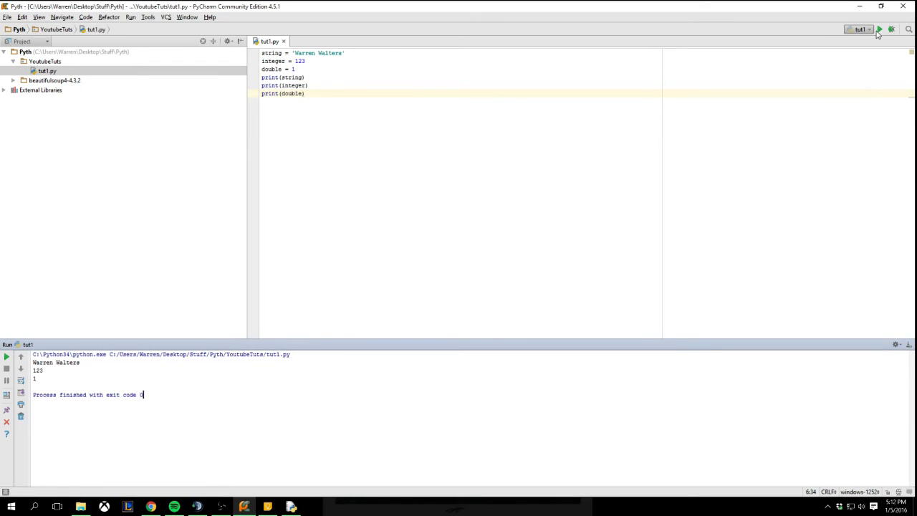
{"action": "mouse_move", "coordinate": [881, 31]}
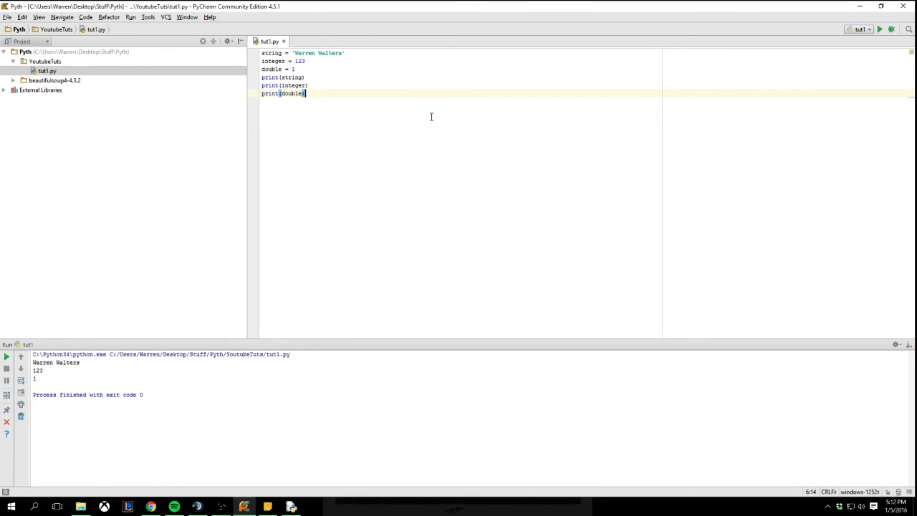
{"action": "mouse_move", "coordinate": [373, 113]}
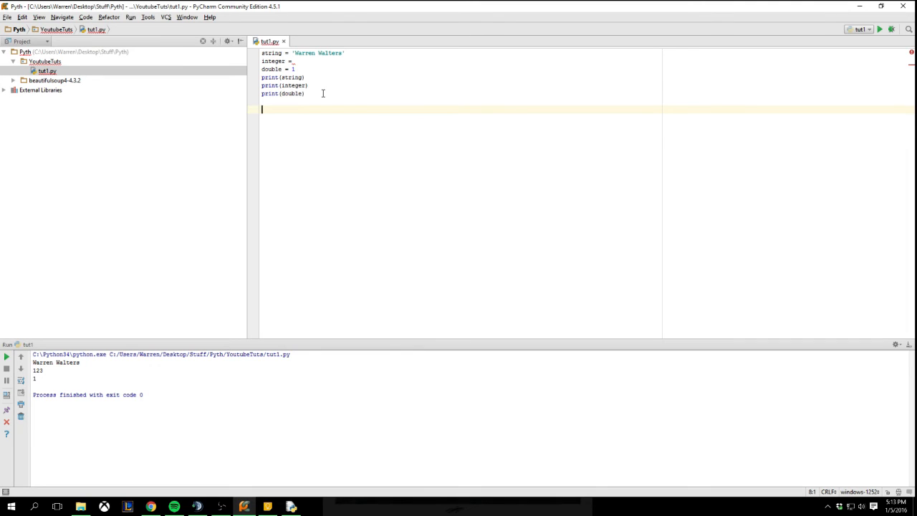
Append 'if double == 1:' with an indented print(double+2) to tut1.py.
{"action": "type", "text": "l"}
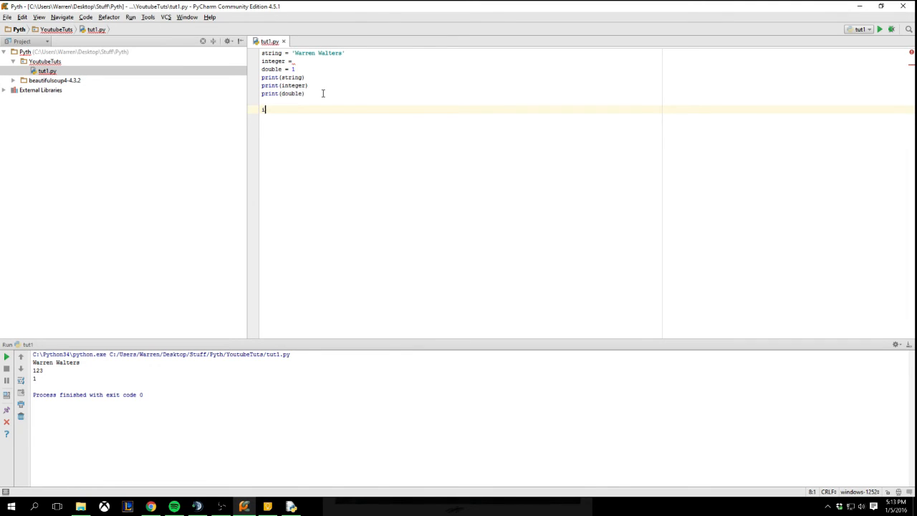
{"action": "type", "text": "if double =="}
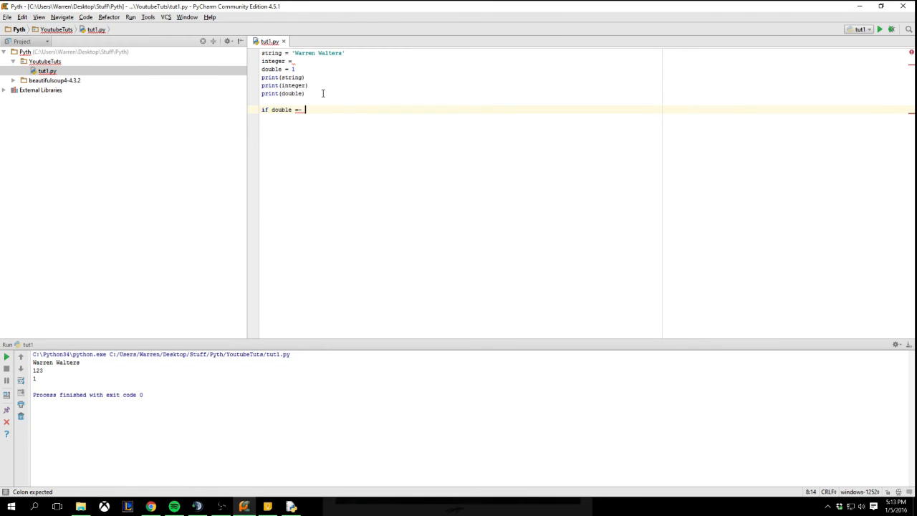
{"action": "type", "text": "1"}
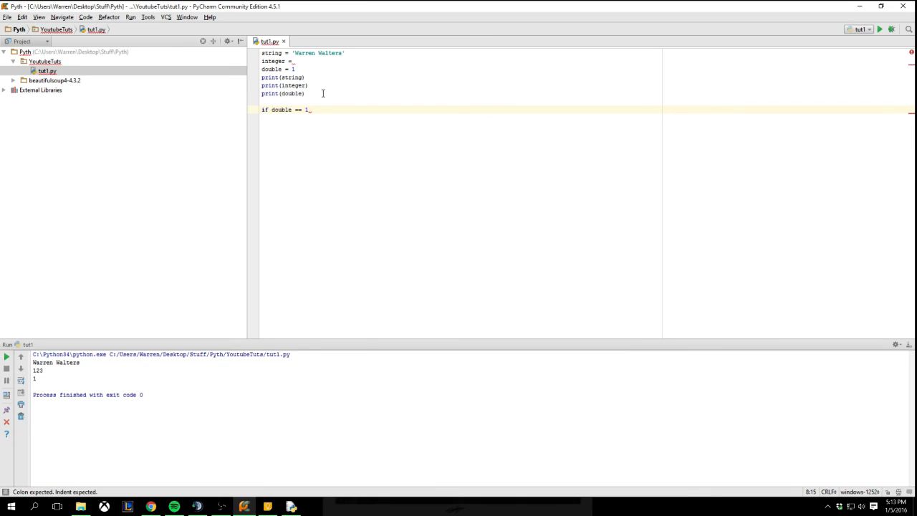
{"action": "key", "text": "enter"}
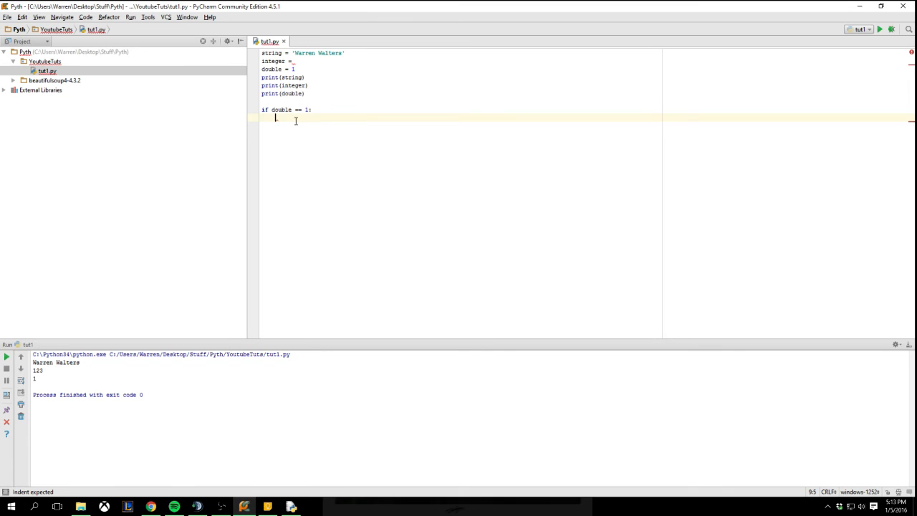
{"action": "mouse_move", "coordinate": [303, 119]}
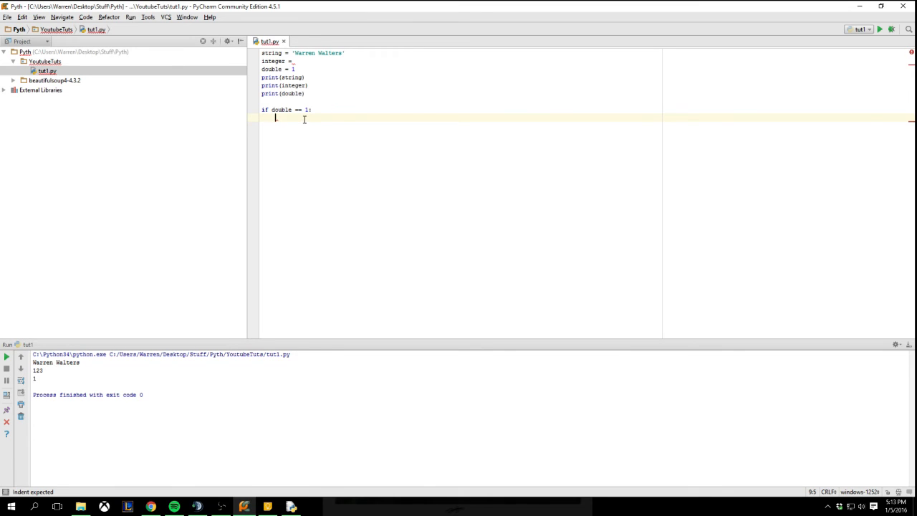
{"action": "type", "text": "print (double+1"}
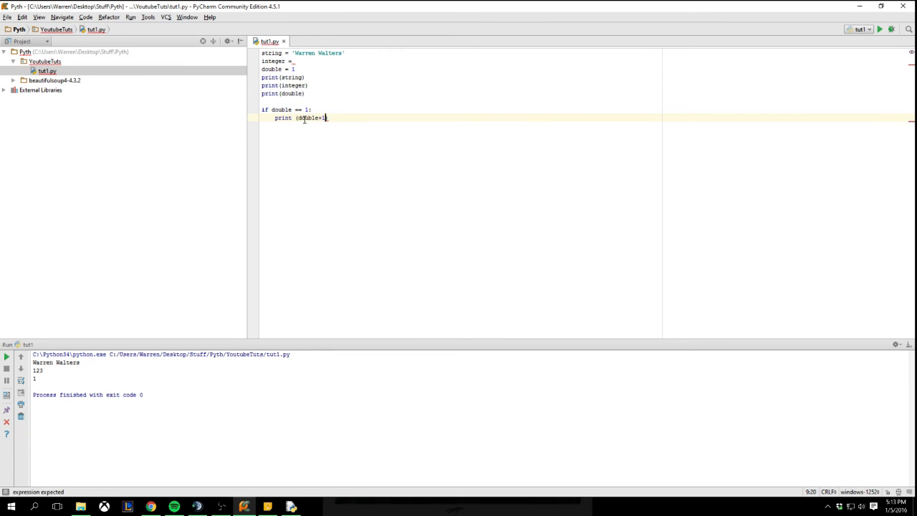
{"action": "type", "text": "2"}
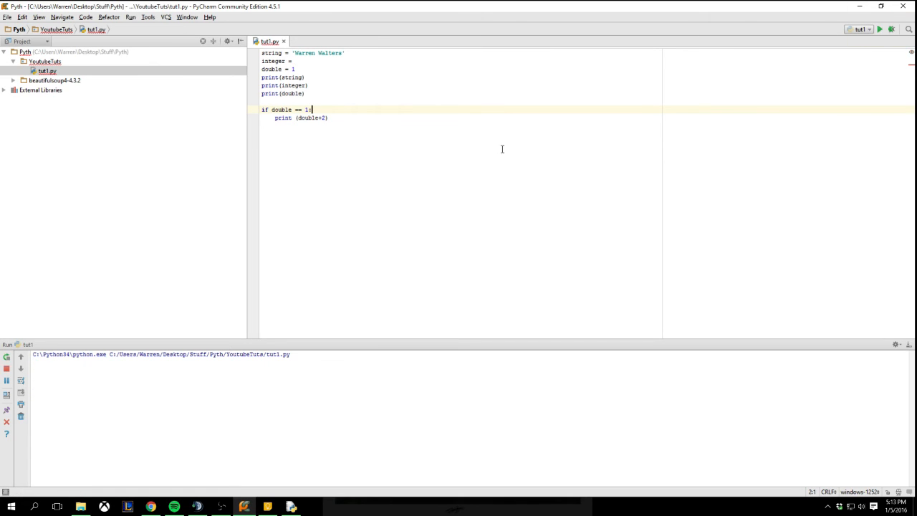
Run tut1.py, restore integer = 123 after the SyntaxError, and rerun successfully.
{"action": "left_click", "coordinate": [876, 30]}
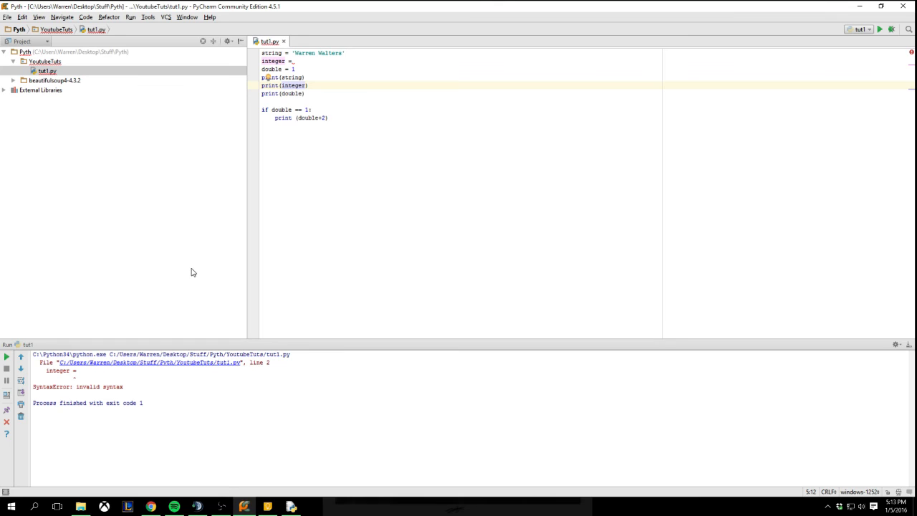
{"action": "left_click", "coordinate": [316, 118]}
{"action": "type", "text": " 123"}
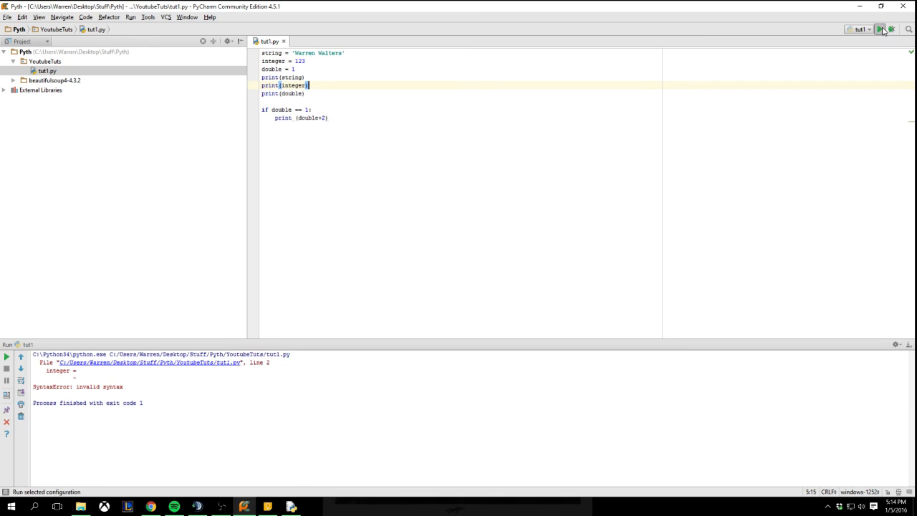
{"action": "left_click", "coordinate": [877, 30]}
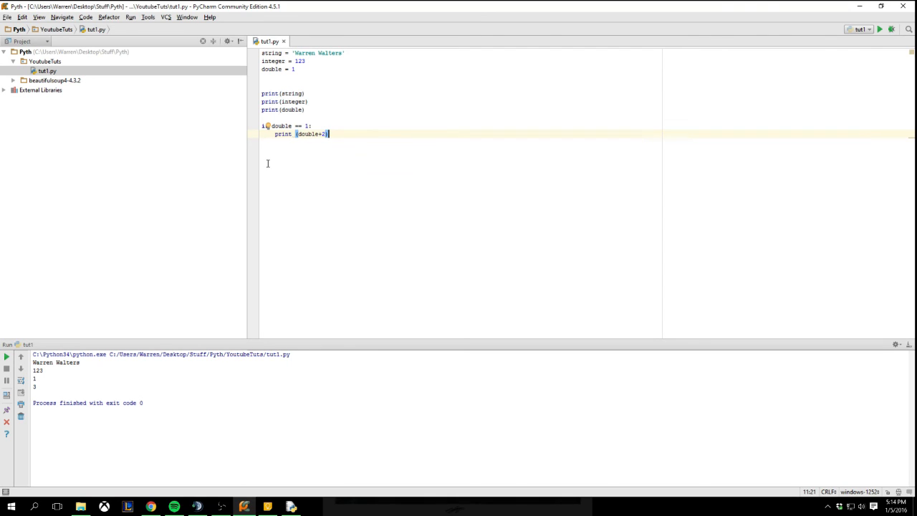
{"action": "mouse_move", "coordinate": [212, 196]}
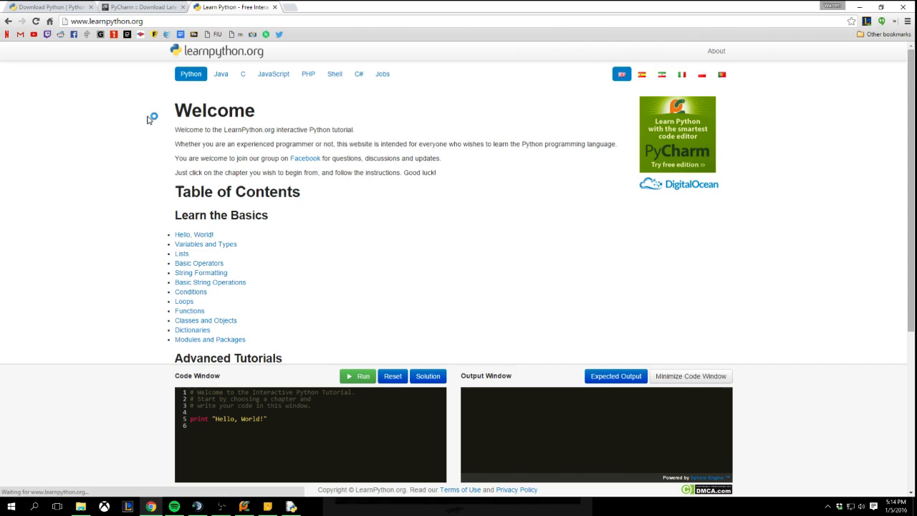
Scroll through the learnpython.org table of contents, then minimize the browser.
{"action": "scroll", "scroll_direction": "down", "scroll_amount": 3}
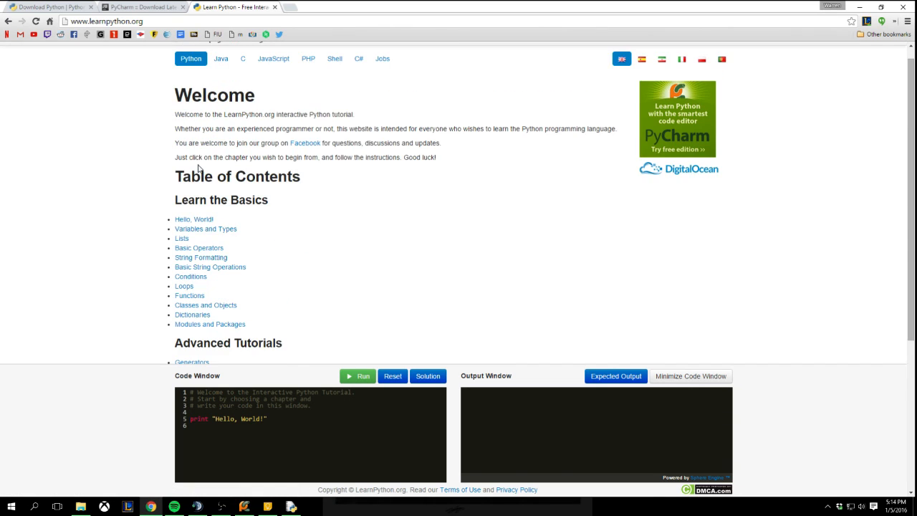
{"action": "scroll", "scroll_direction": "down", "scroll_amount": 3}
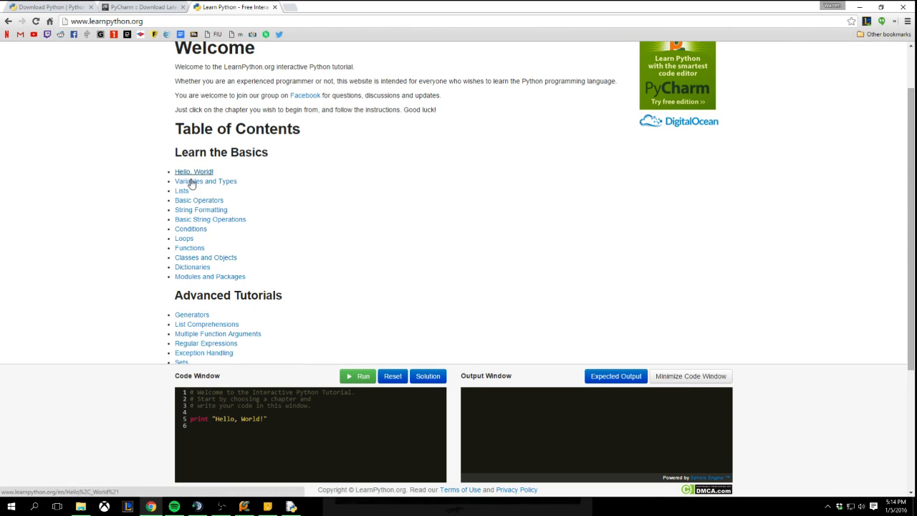
{"action": "scroll", "scroll_direction": "down", "scroll_amount": 3}
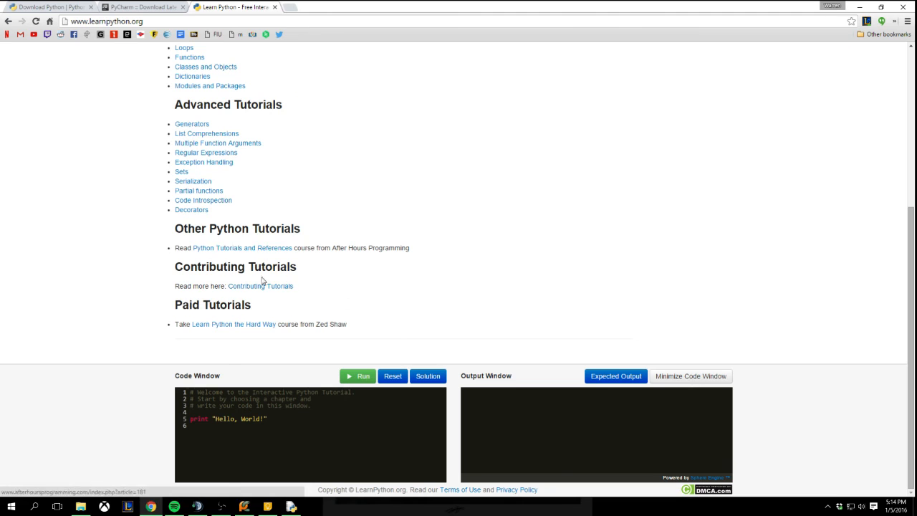
{"action": "scroll", "scroll_direction": "up", "scroll_amount": 3}
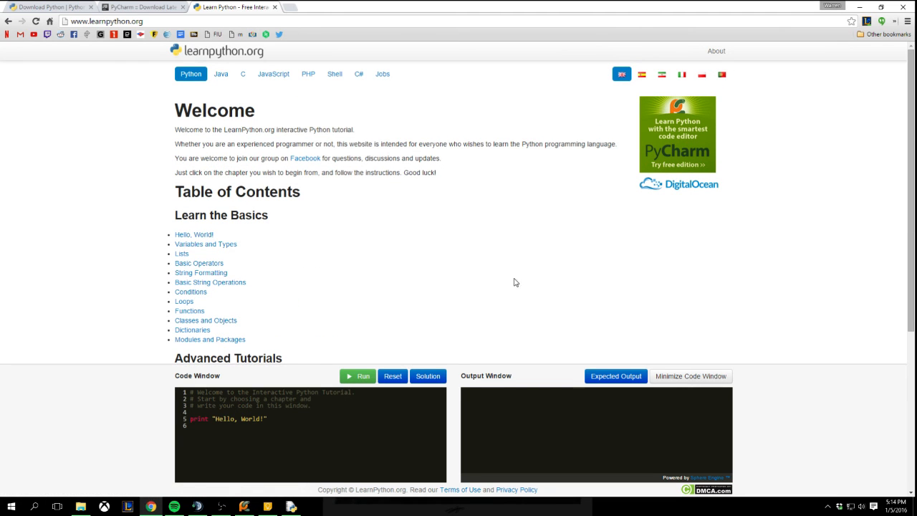
{"action": "left_click", "coordinate": [143, 6]}
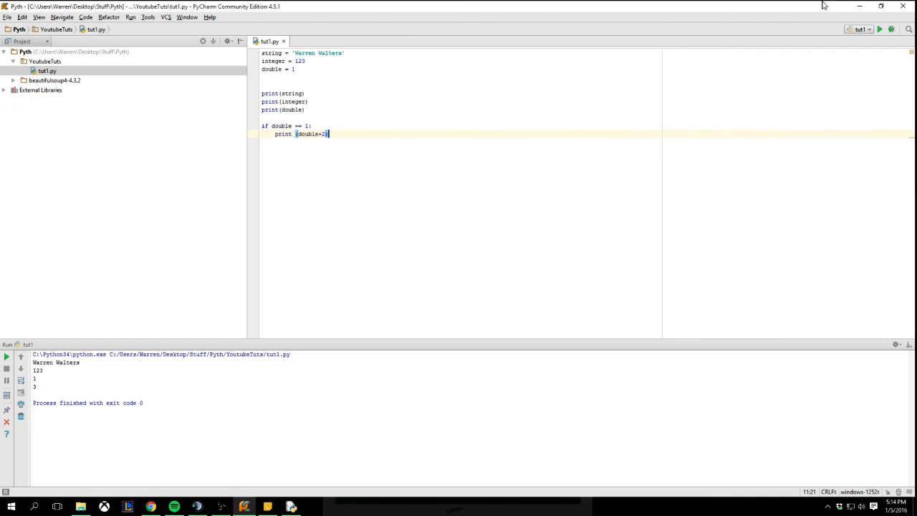
{"action": "mouse_move", "coordinate": [481, 131]}
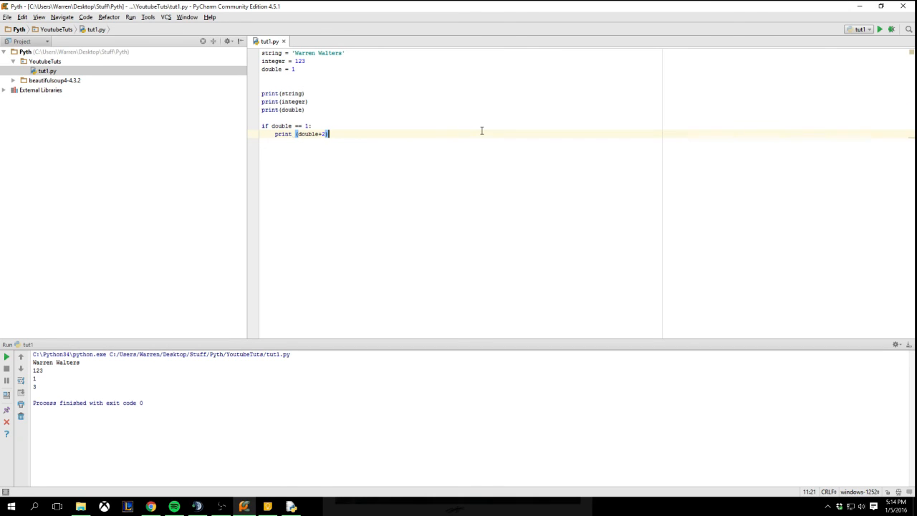
{"action": "mouse_move", "coordinate": [384, 164]}
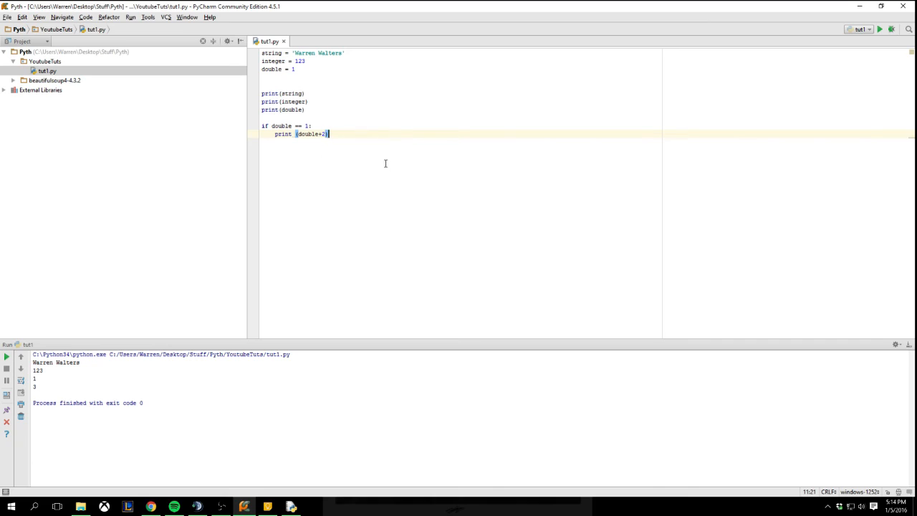